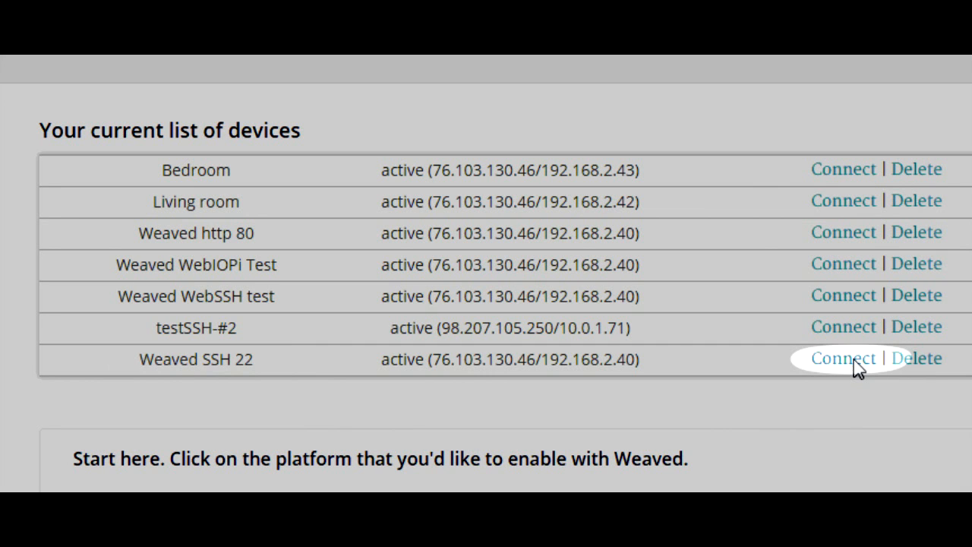
# - Show the Weaved SSH 22 device's connection details, including host and port
pyautogui.click(842, 358)
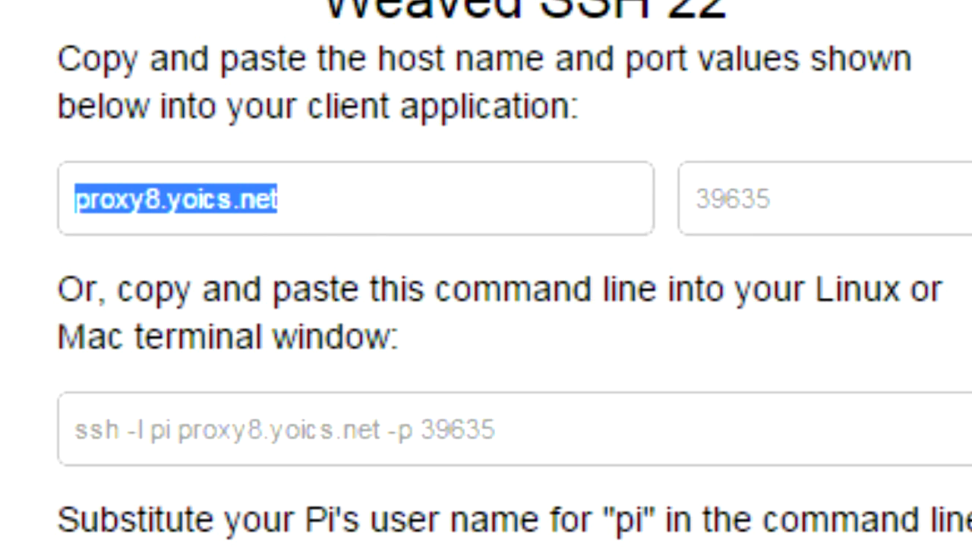
# - Copy the proxy host name proxy8.yoics.net from the portal
pyautogui.rightClick(160, 199)
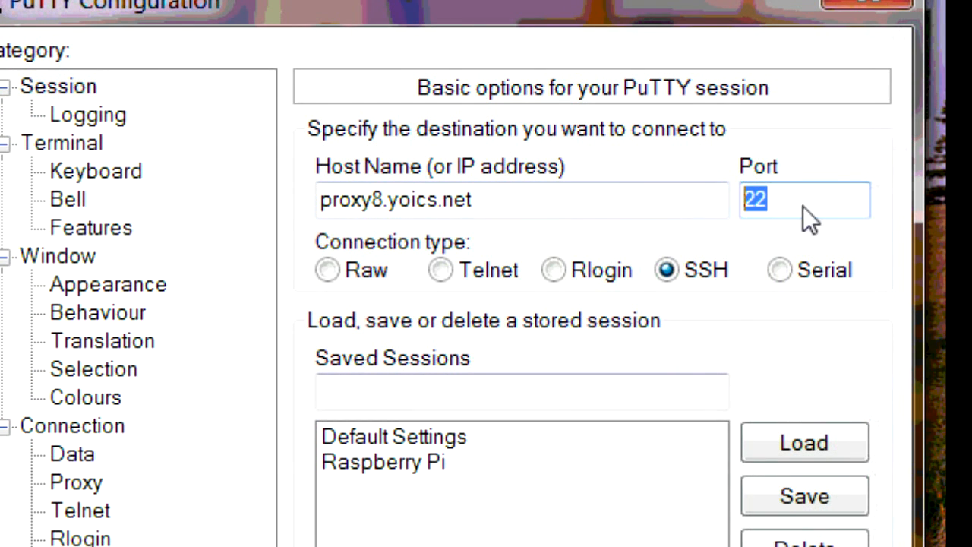
# - Set the PuTTY SSH port to 39635 for host proxy8.yoics.net
pyautogui.write('39635')
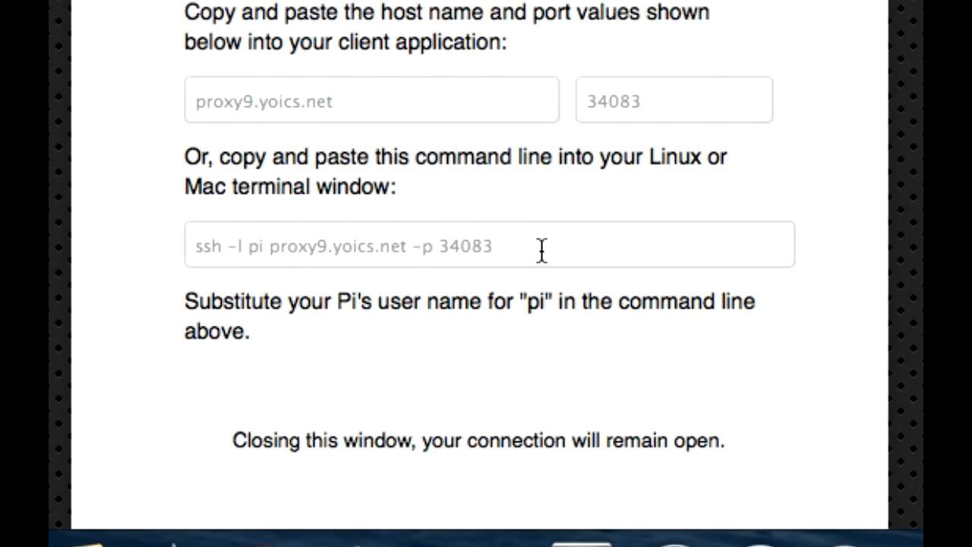
# - Select and copy the full ssh command line for proxy9.yoics.net port 34083
pyautogui.tripleClick(342, 245)
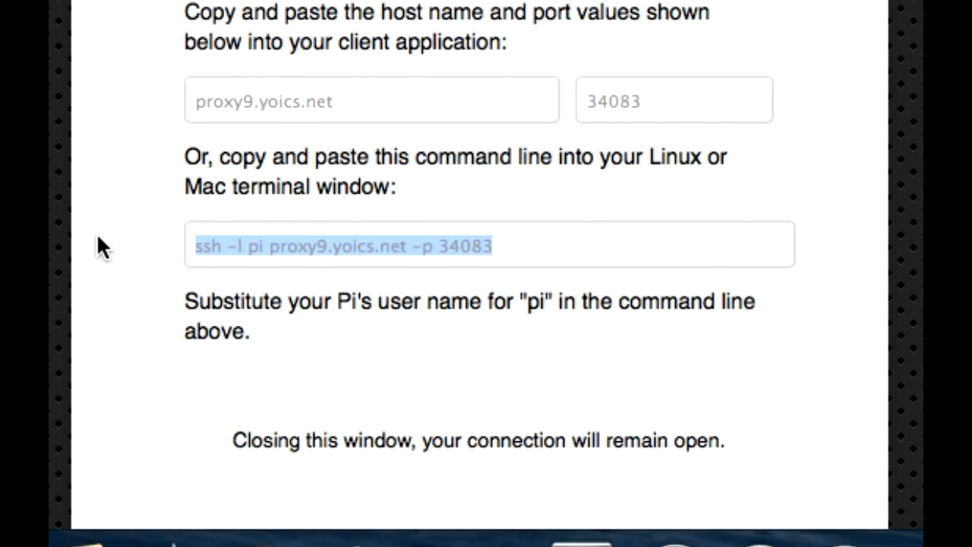
pyautogui.rightClick(342, 245)
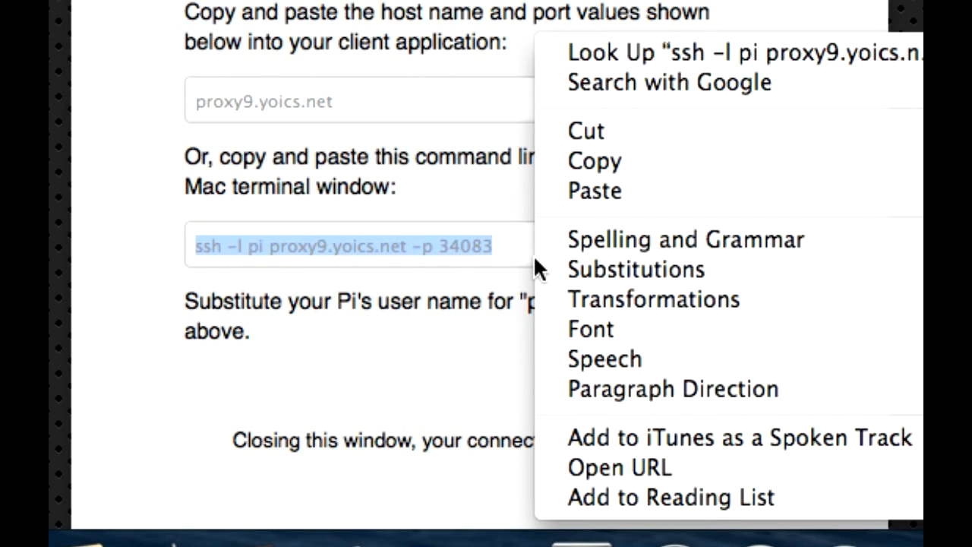
pyautogui.moveTo(617, 173)
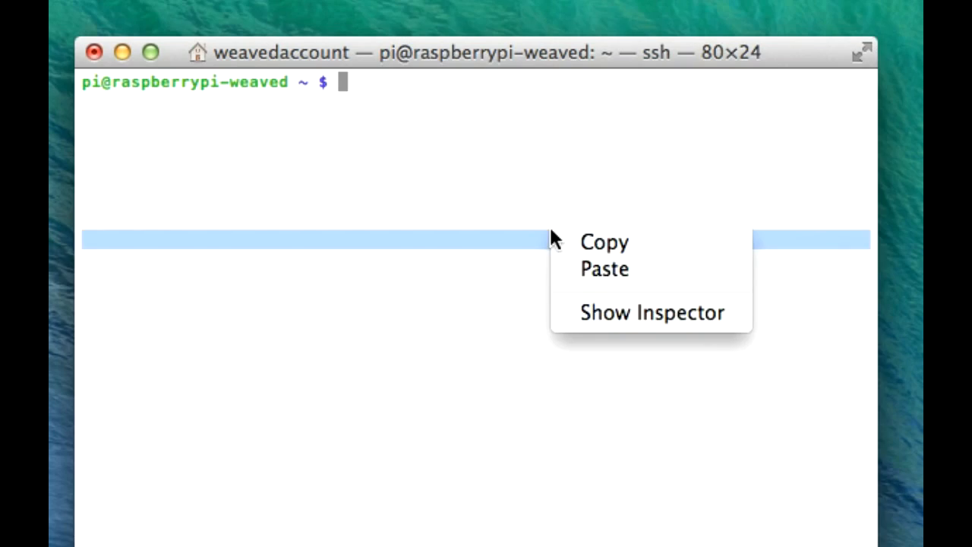
pyautogui.moveTo(600, 284)
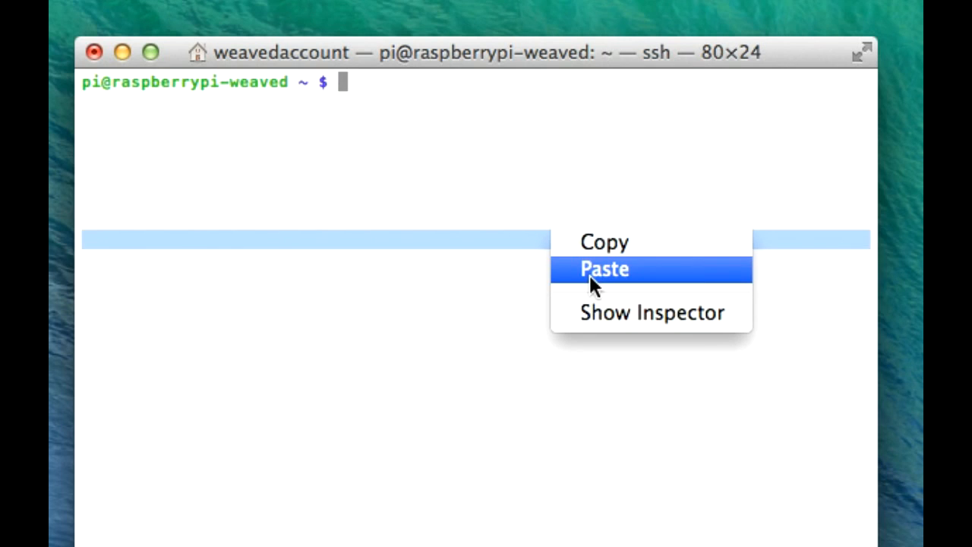
# - Paste the ssh command into Terminal and answer yes to the host-authenticity prompt
pyautogui.click(604, 269)
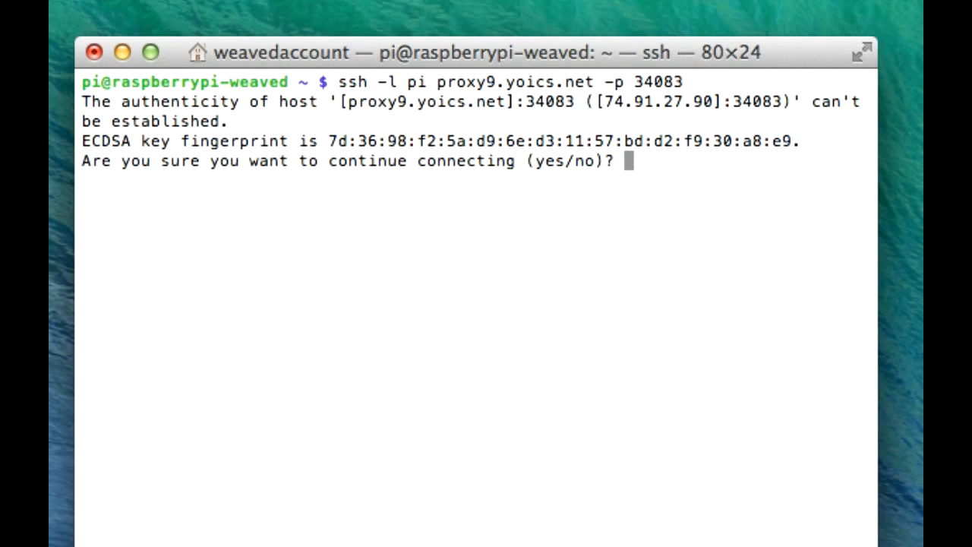
pyautogui.write('yes')
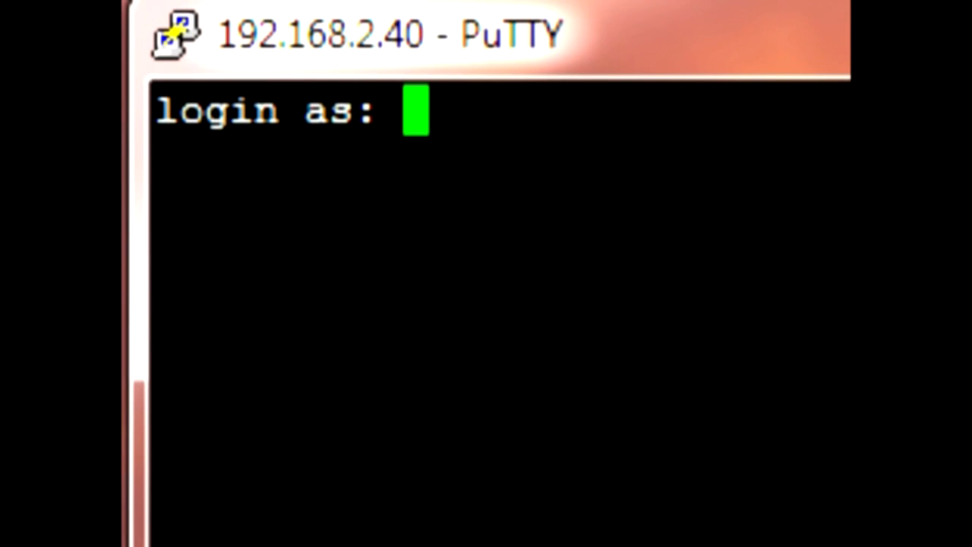
# - Enter 'pi' at PuTTY's login prompt for 192.168.2.40
pyautogui.write('pi')
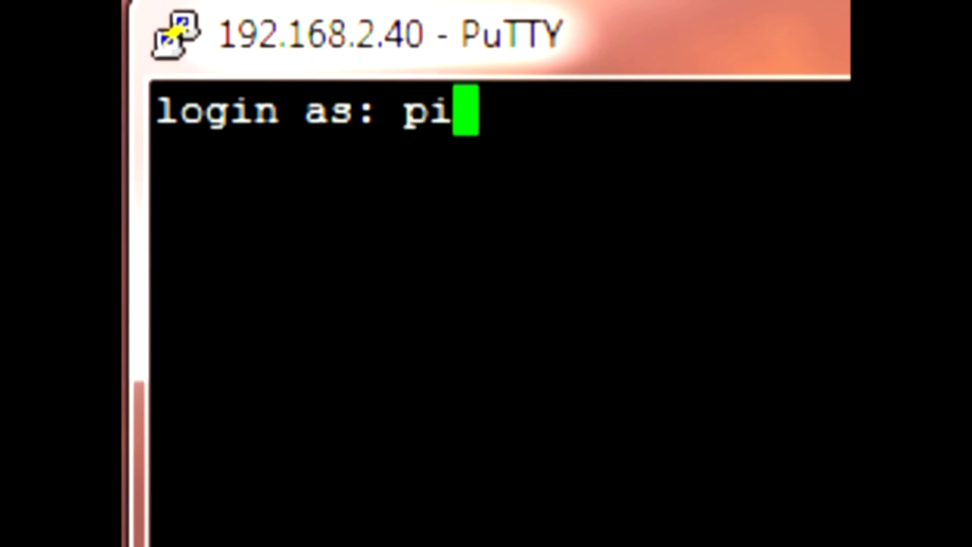